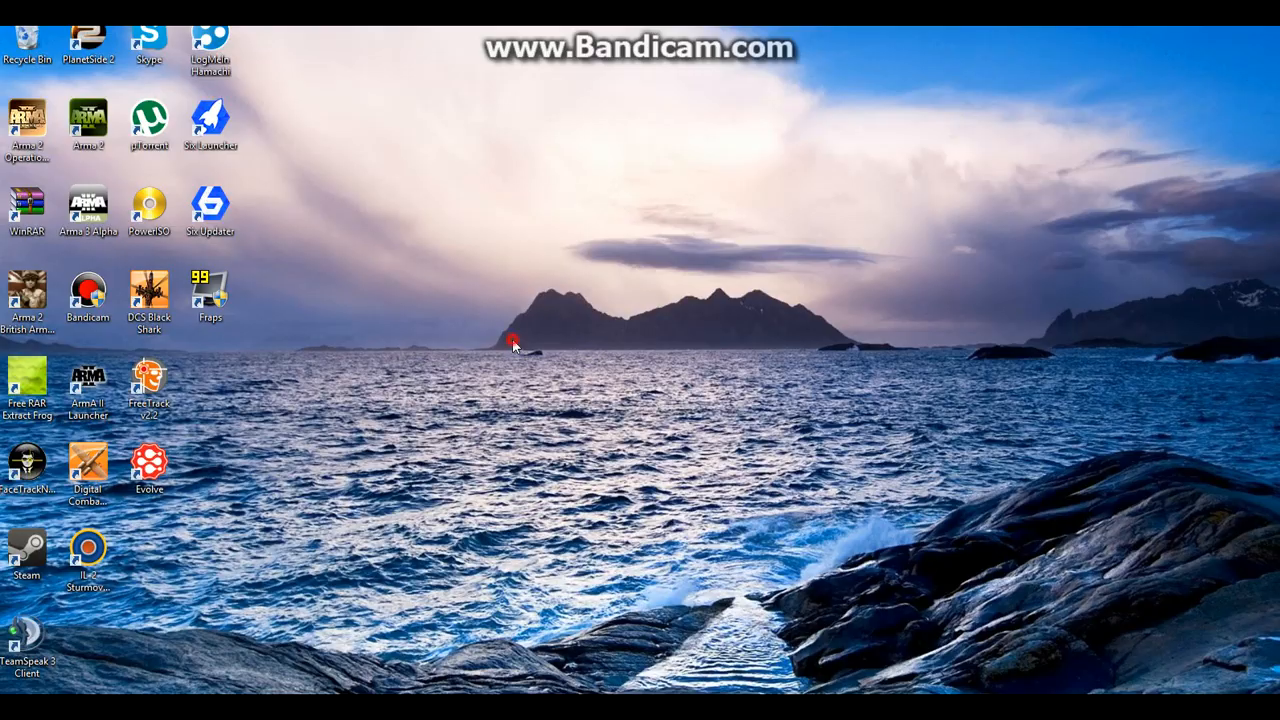
mouse_move(96, 398)
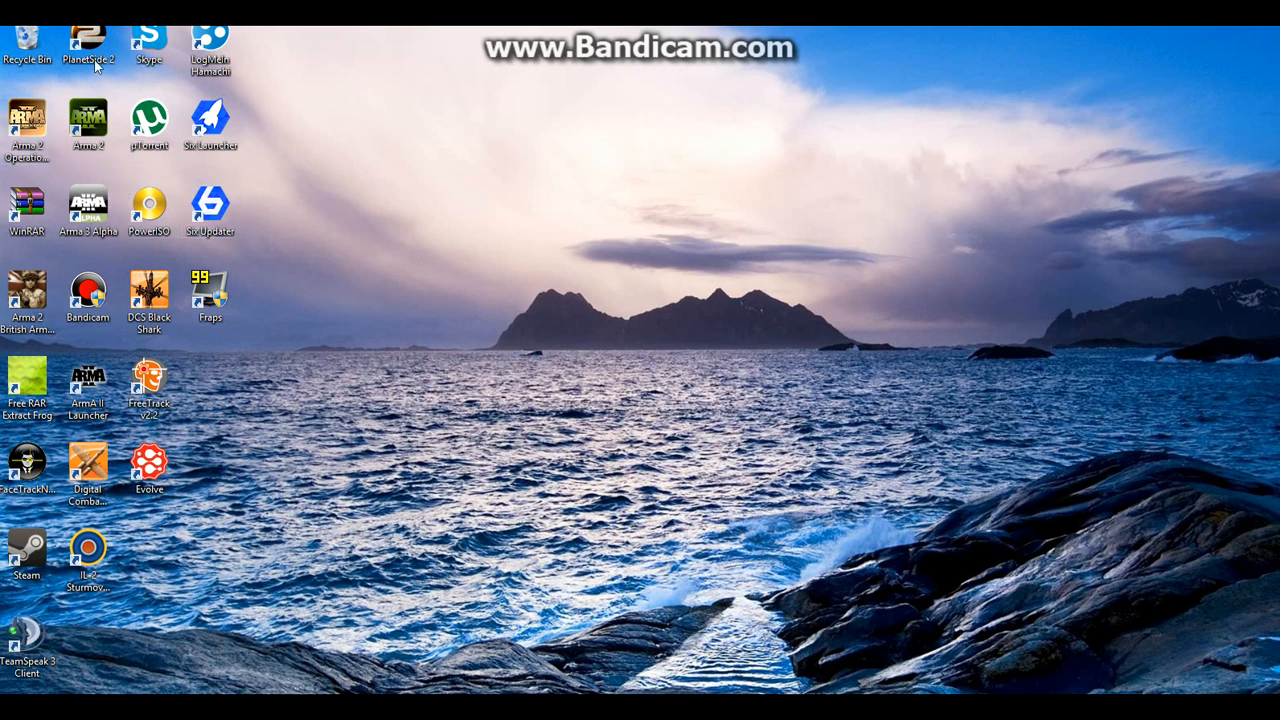
Show Arma 3 Alpha's page in the Steam library and bring up its Properties.
left_click(148, 468)
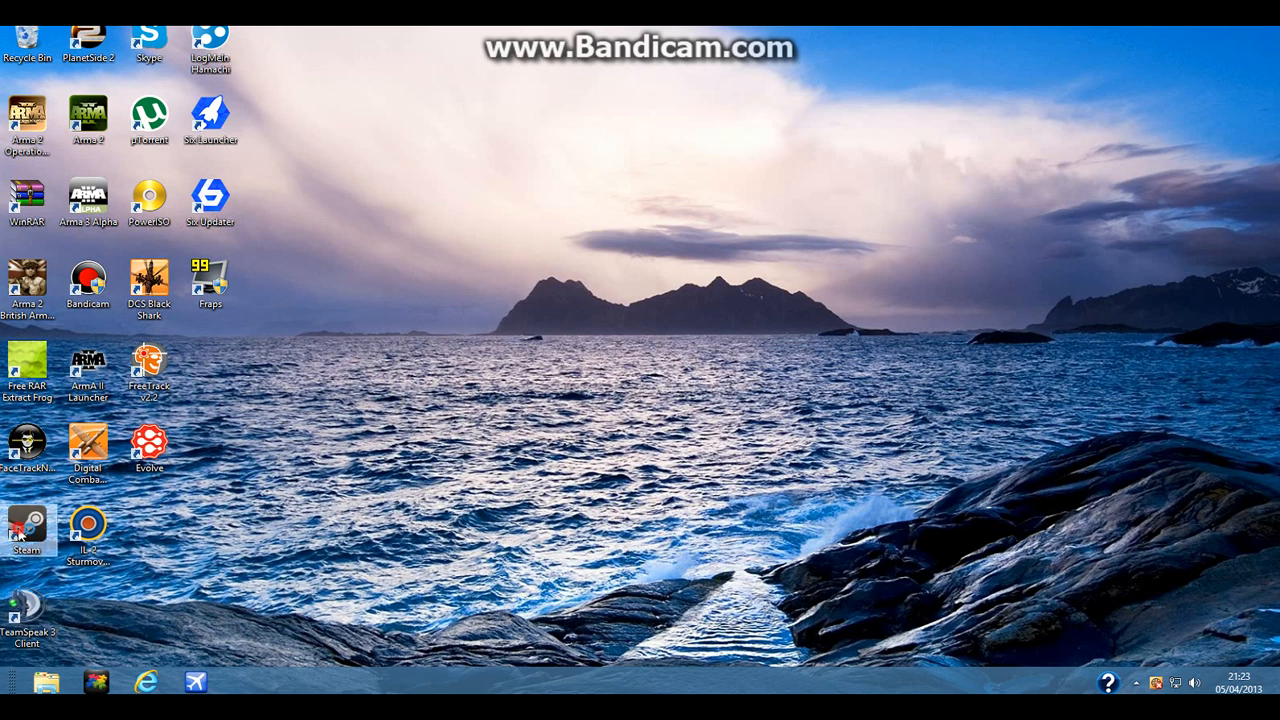
left_click(504, 84)
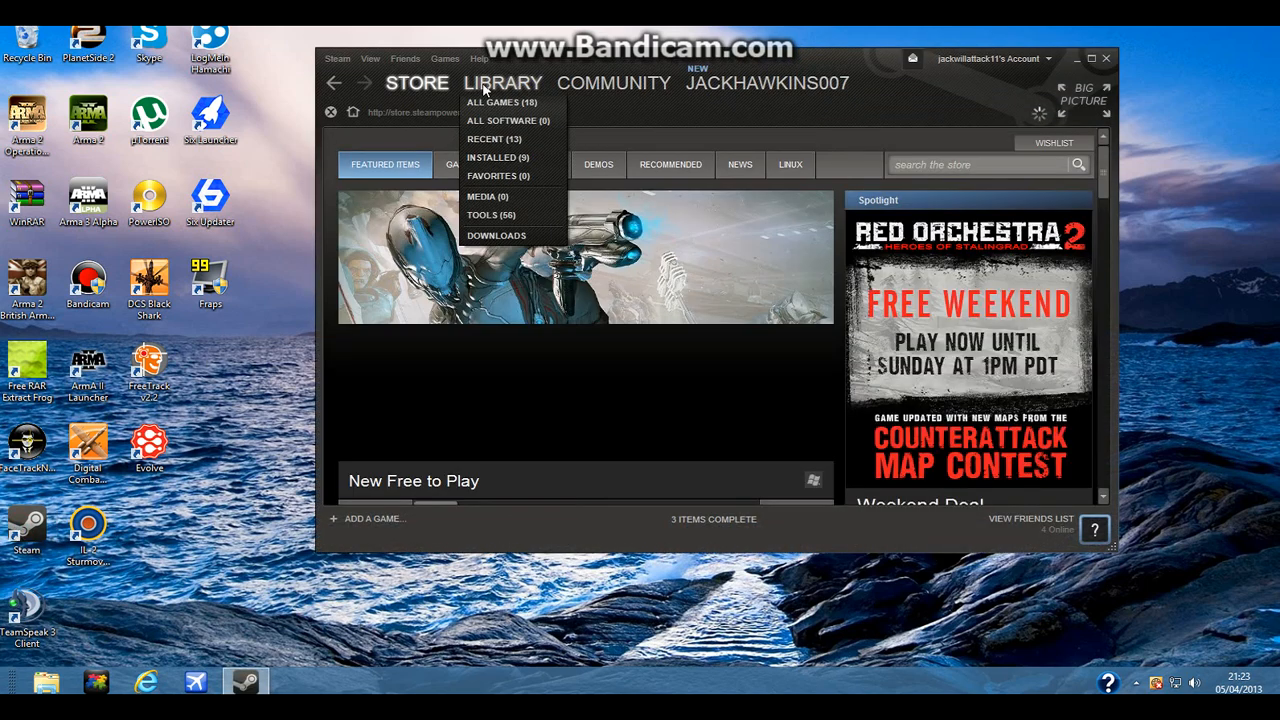
left_click(500, 102)
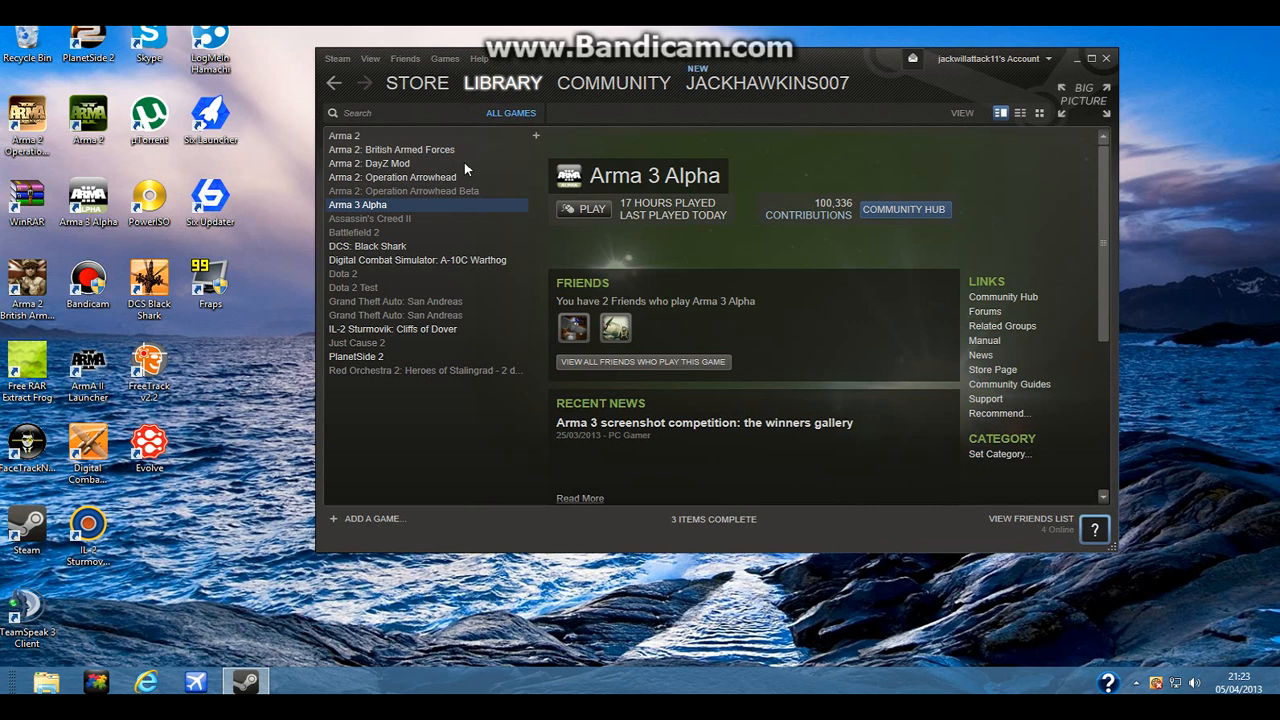
right_click(356, 204)
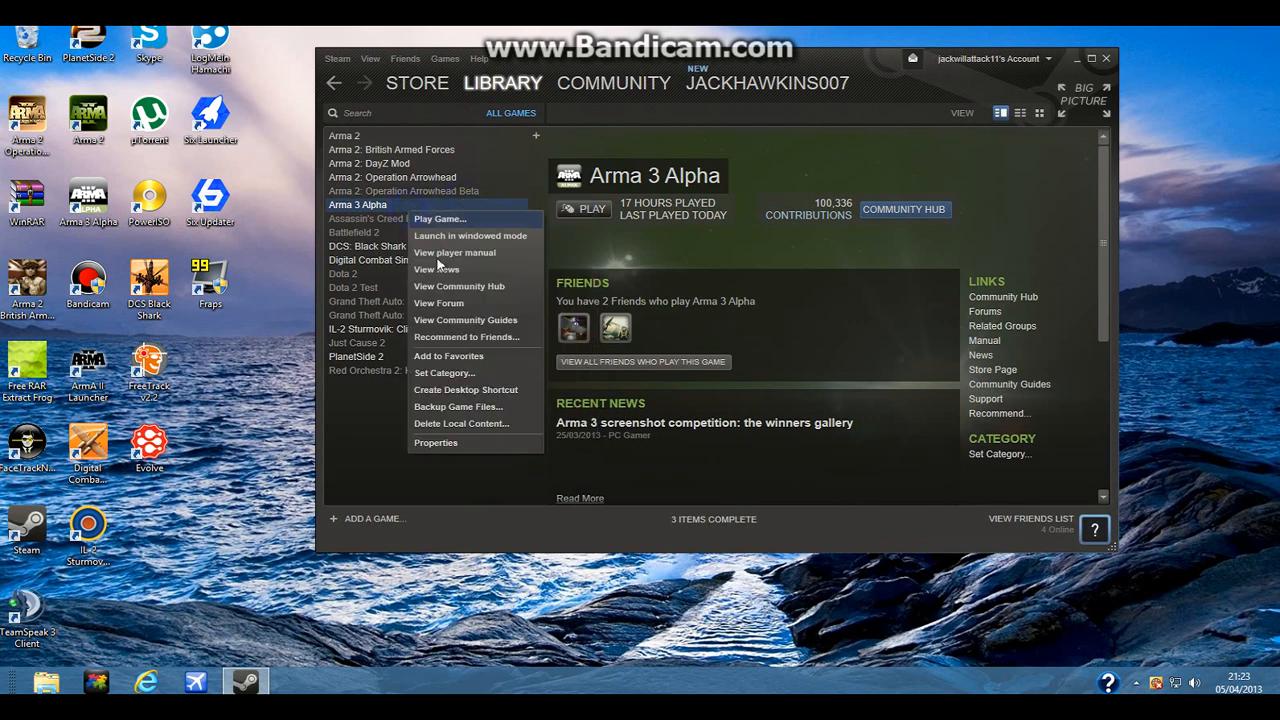
left_click(436, 442)
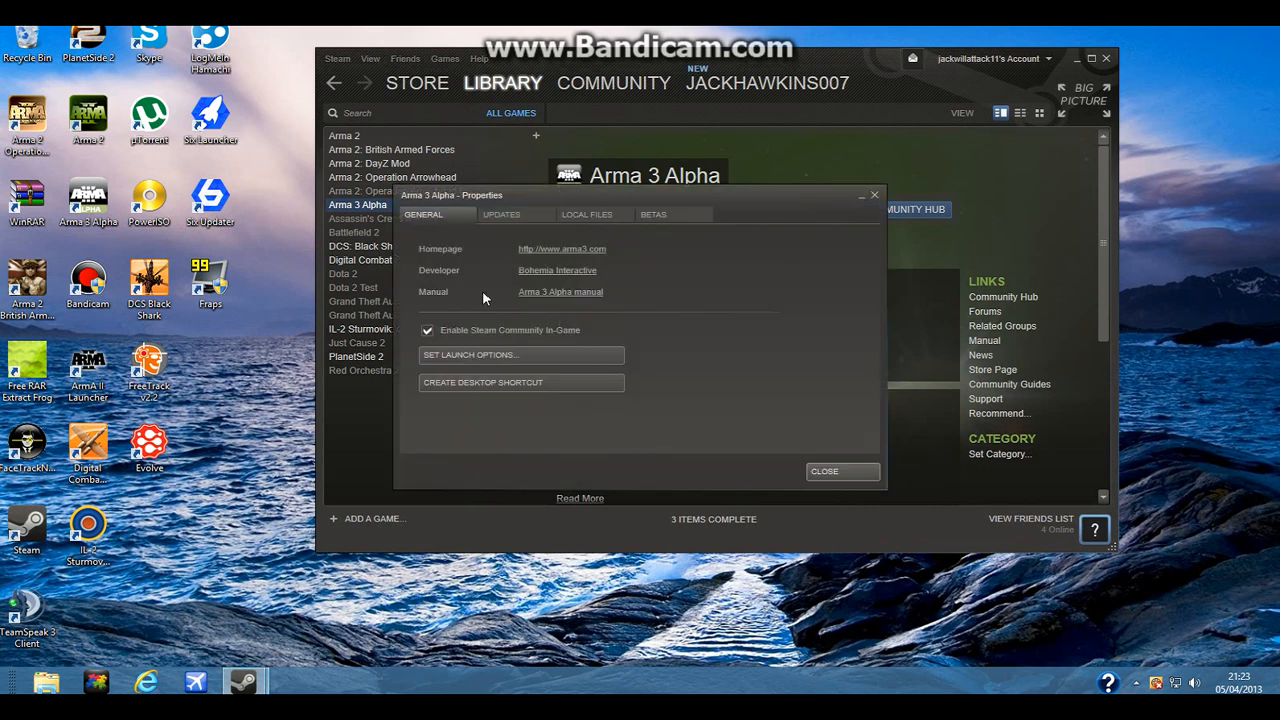
mouse_move(520, 360)
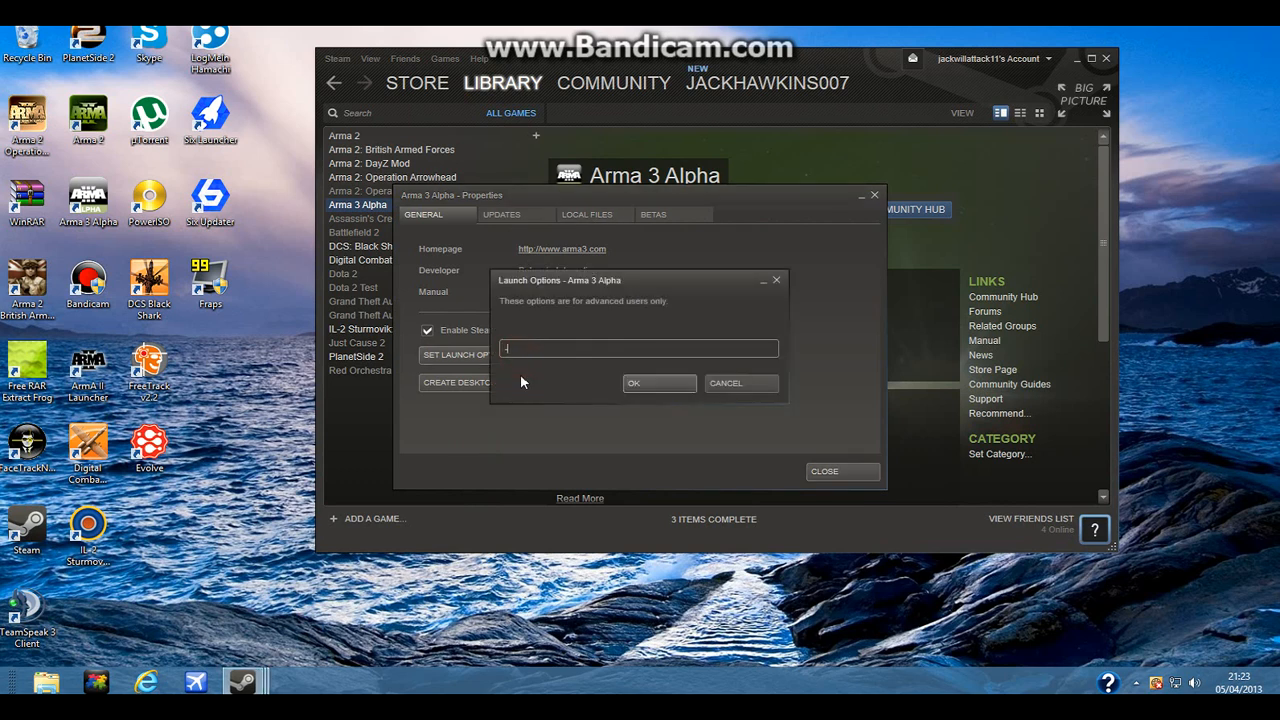
Add -nobenchmark to Arma 3 Alpha's launch options and close its Properties.
type("-nd")
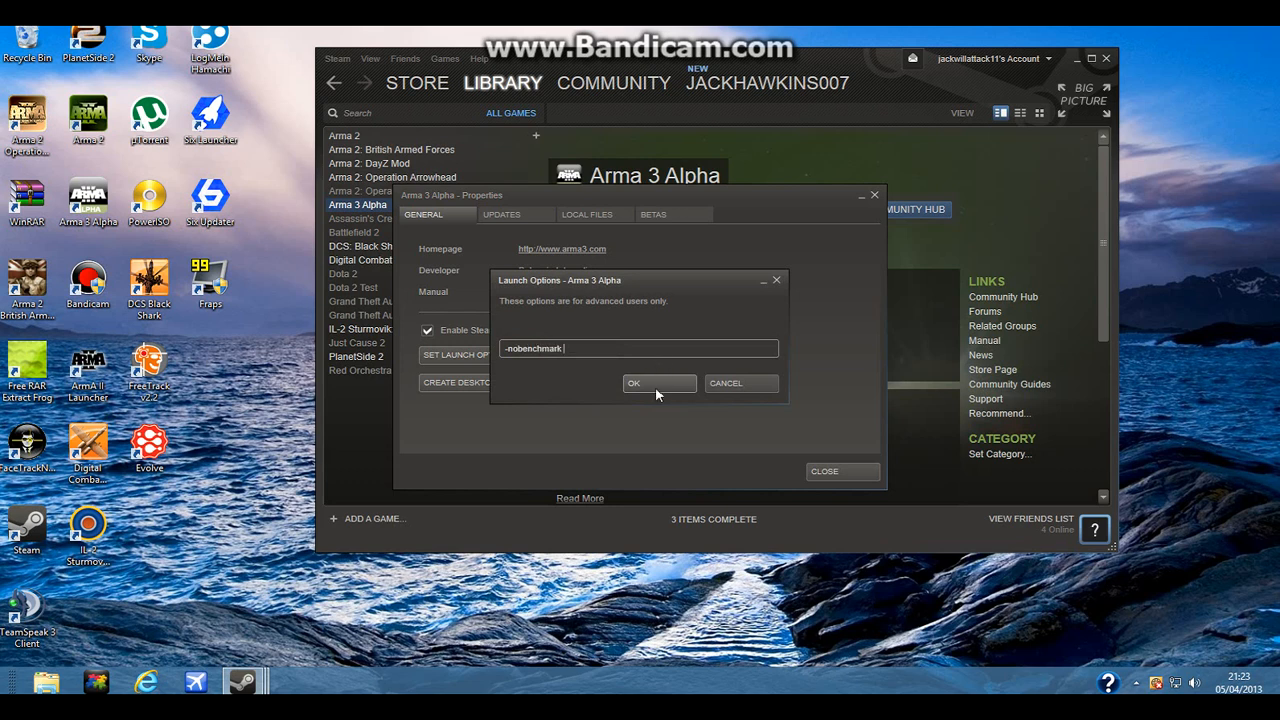
left_click(660, 384)
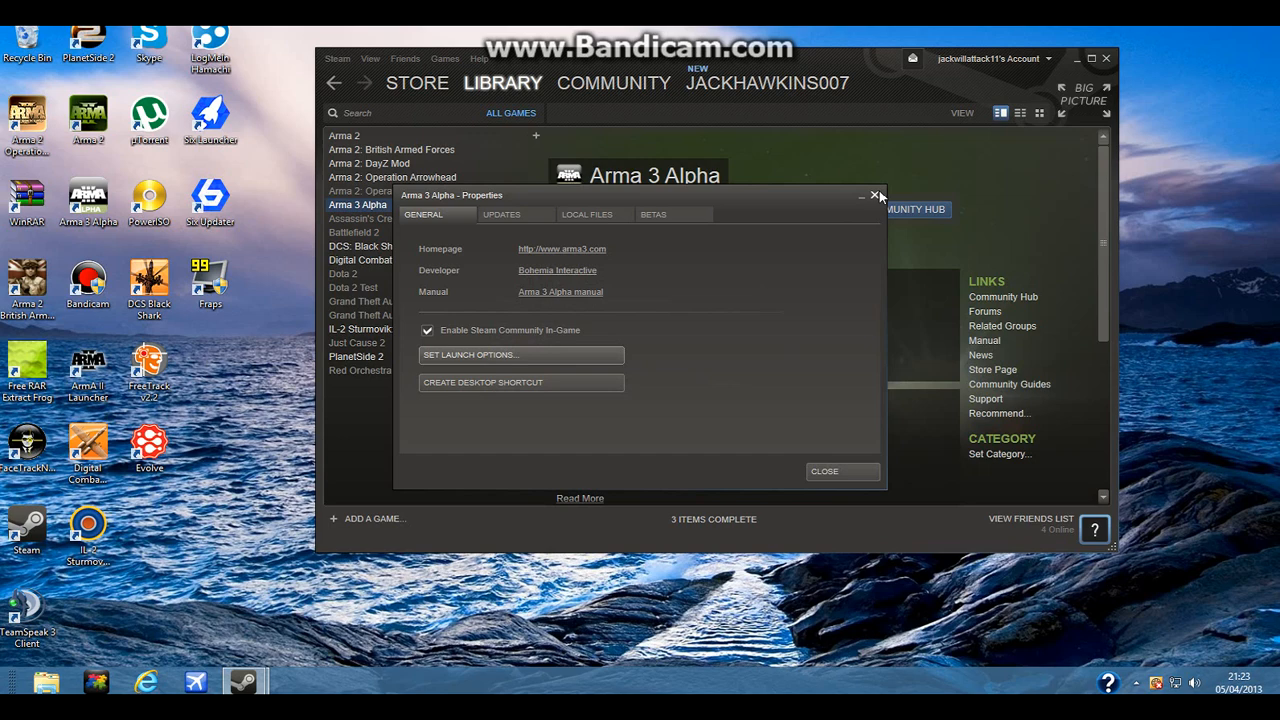
left_click(876, 196)
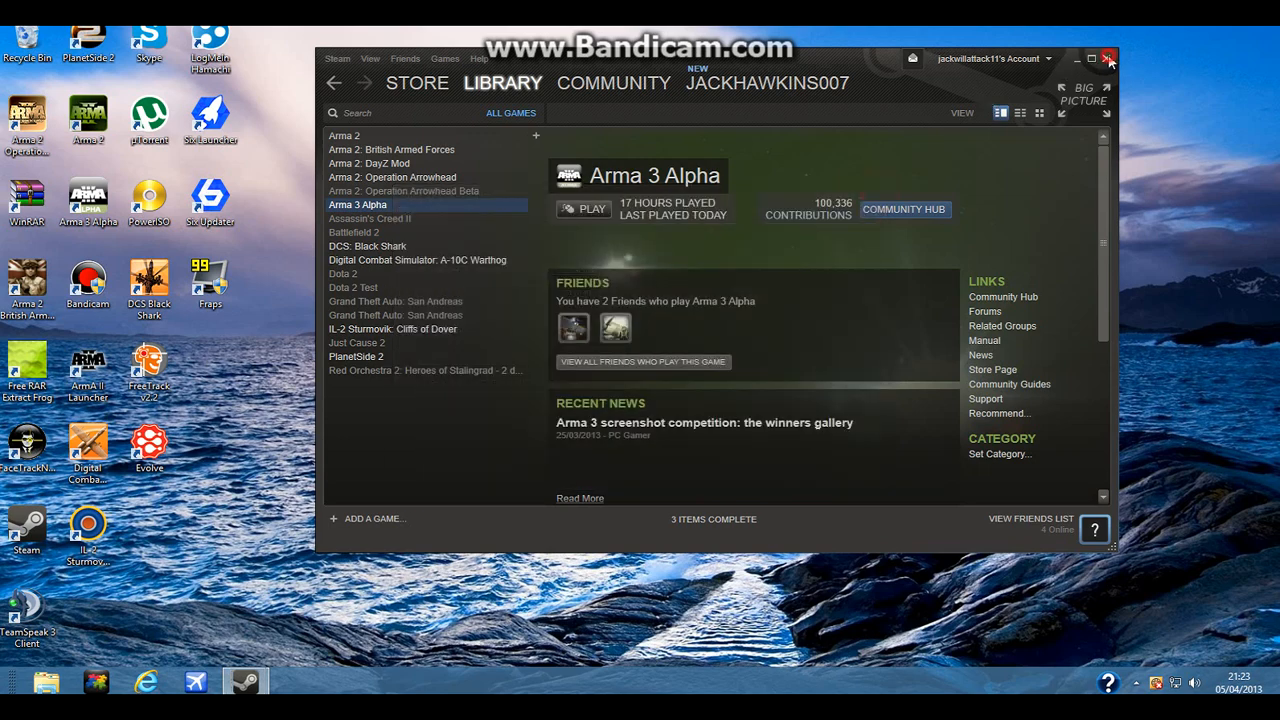
Start Arma 3 Alpha from its library page and close the Steam window.
right_click(26, 530)
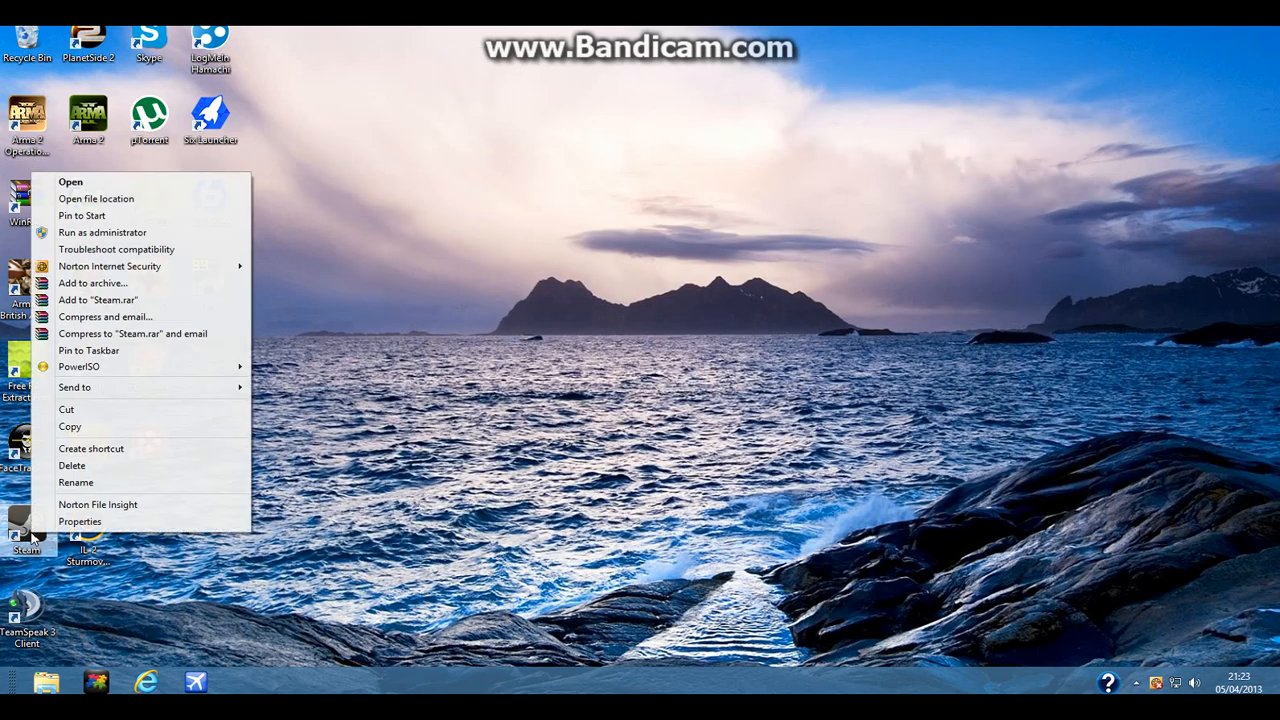
left_click(716, 384)
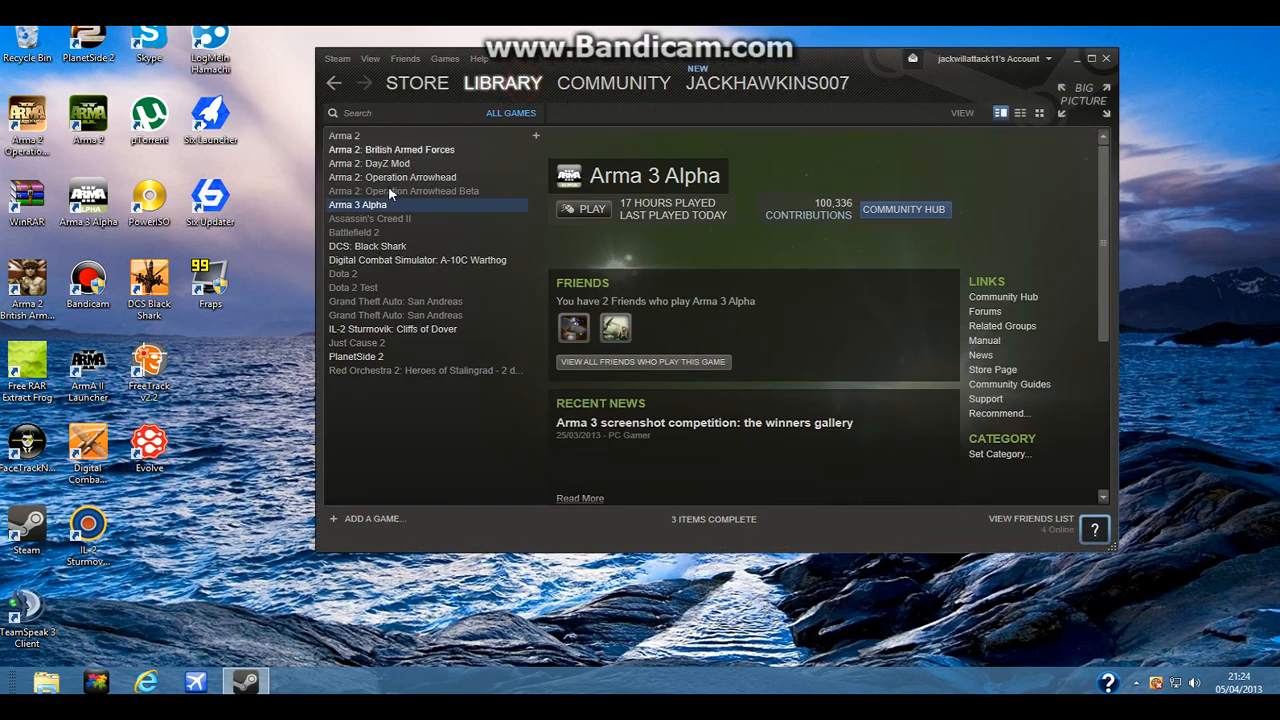
left_click(584, 210)
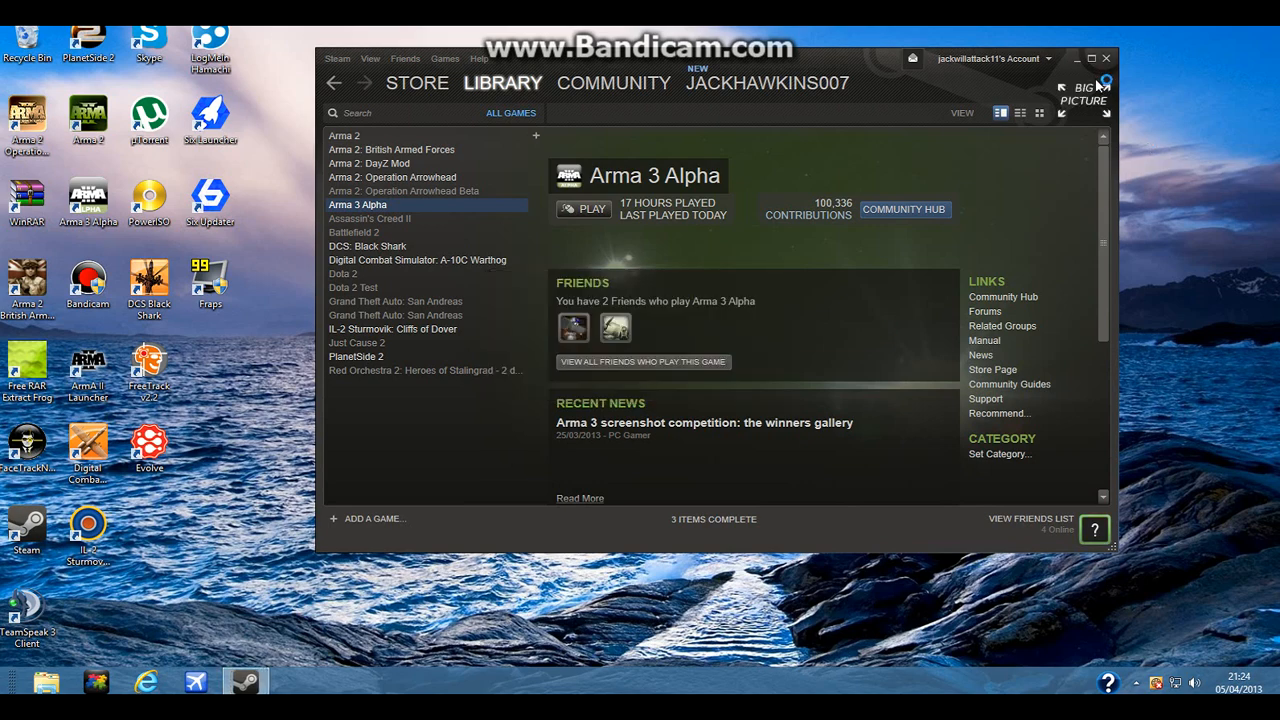
left_click(584, 210)
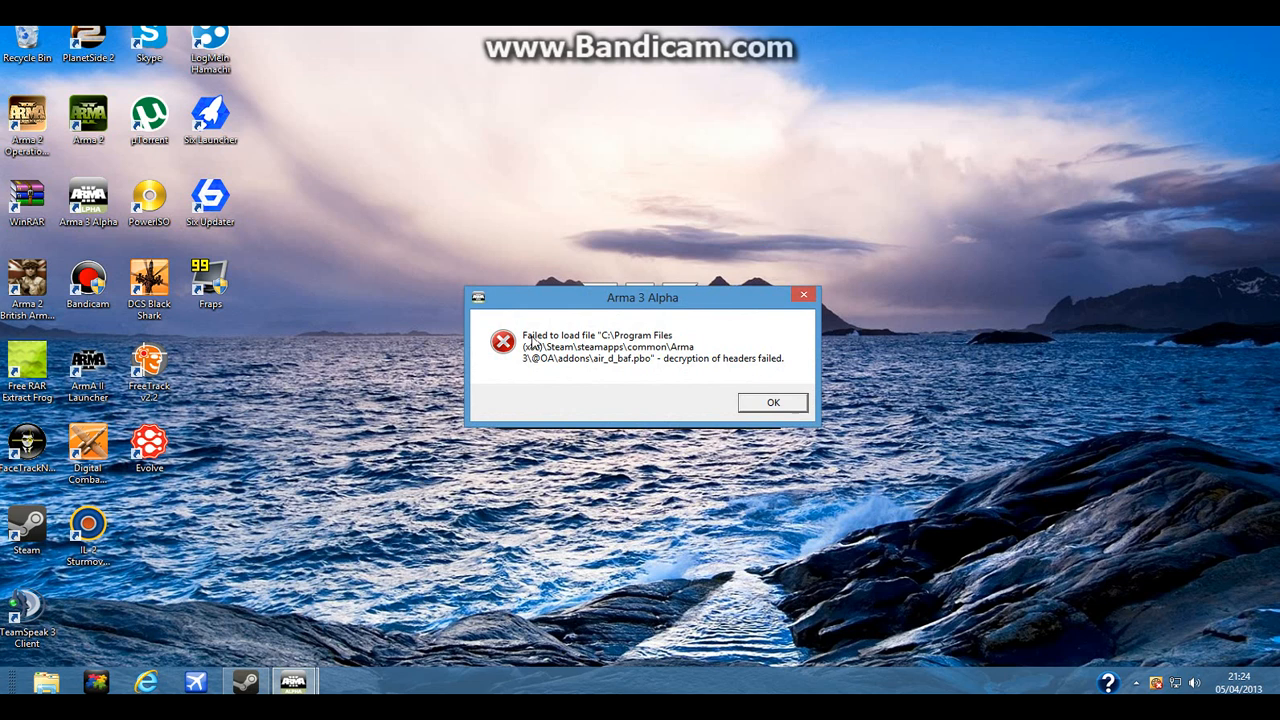
Dismiss the header-decryption load error so the game continues into its windowed display.
left_click(772, 402)
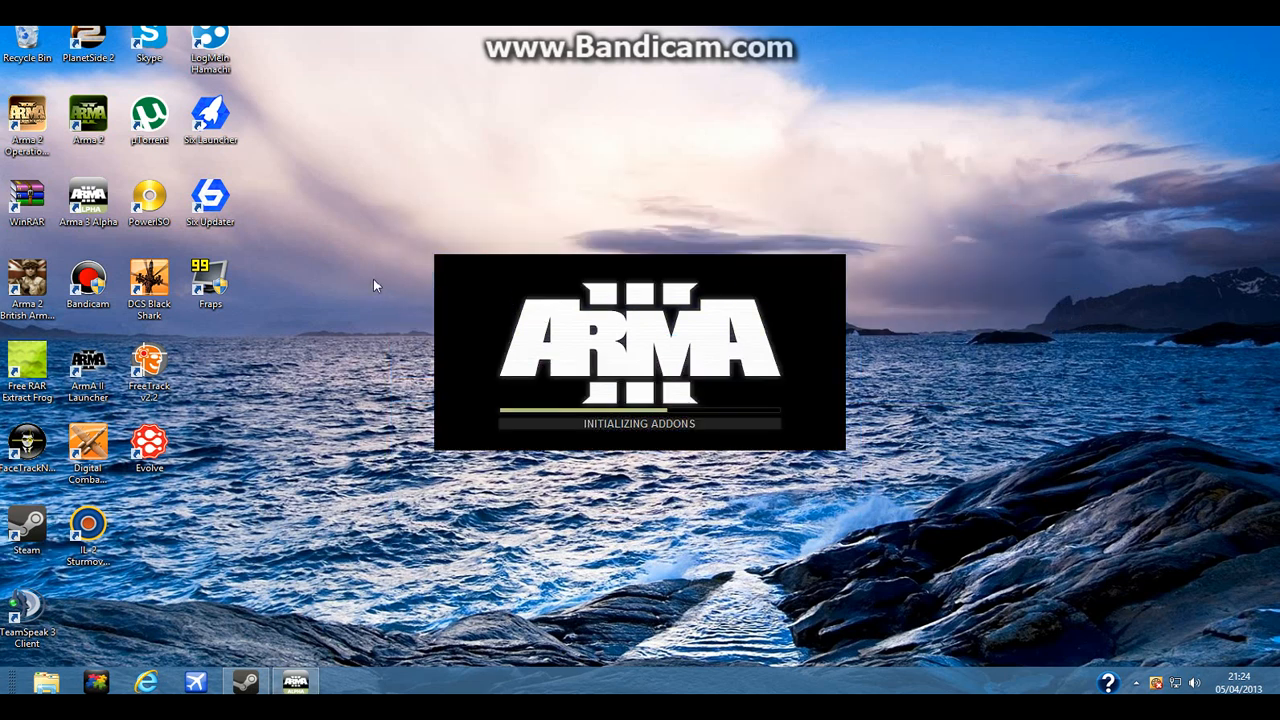
left_click_drag(378, 284, 432, 220)
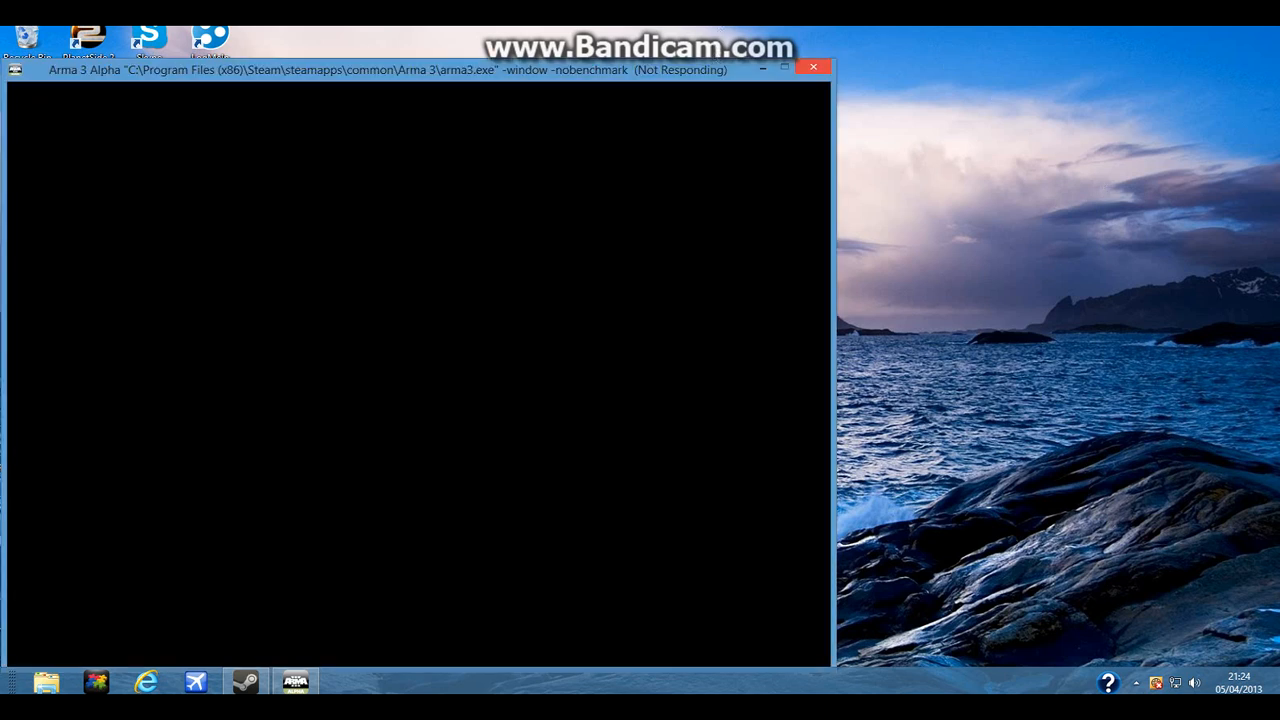
Move the black Arma 3 Alpha window by its title bar toward the screen centre.
left_click_drag(400, 70, 464, 36)
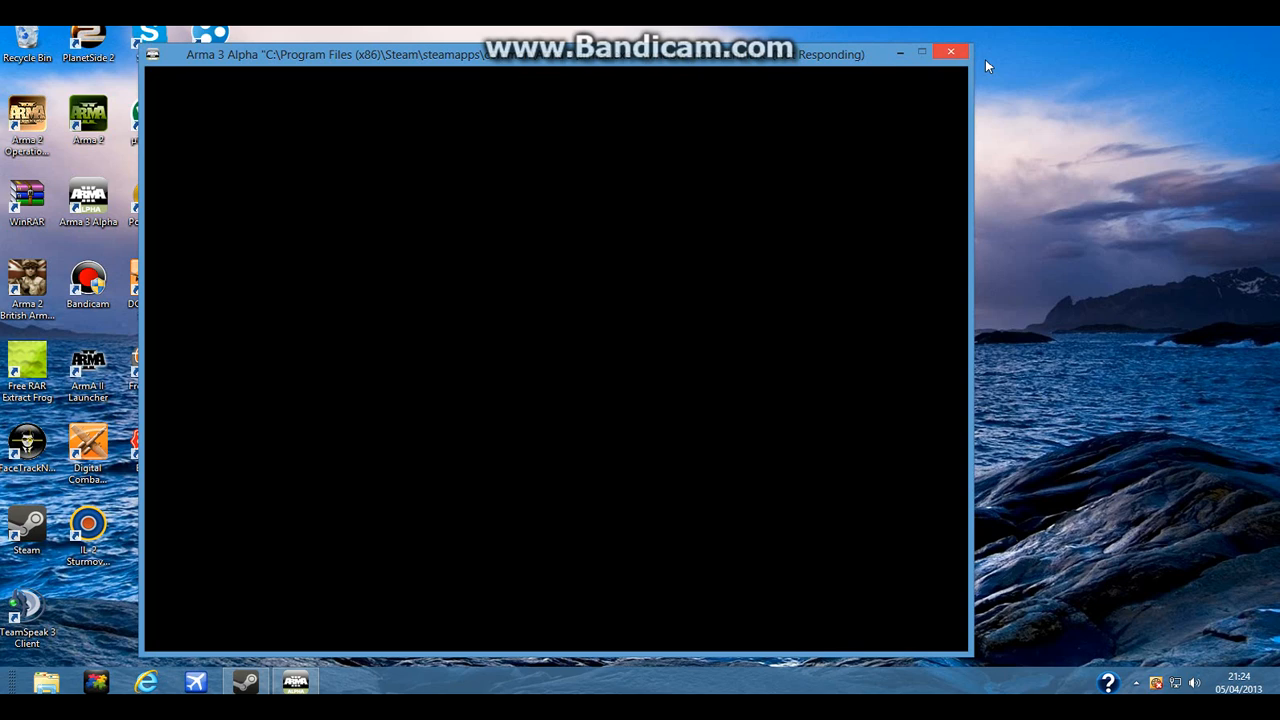
mouse_move(772, 64)
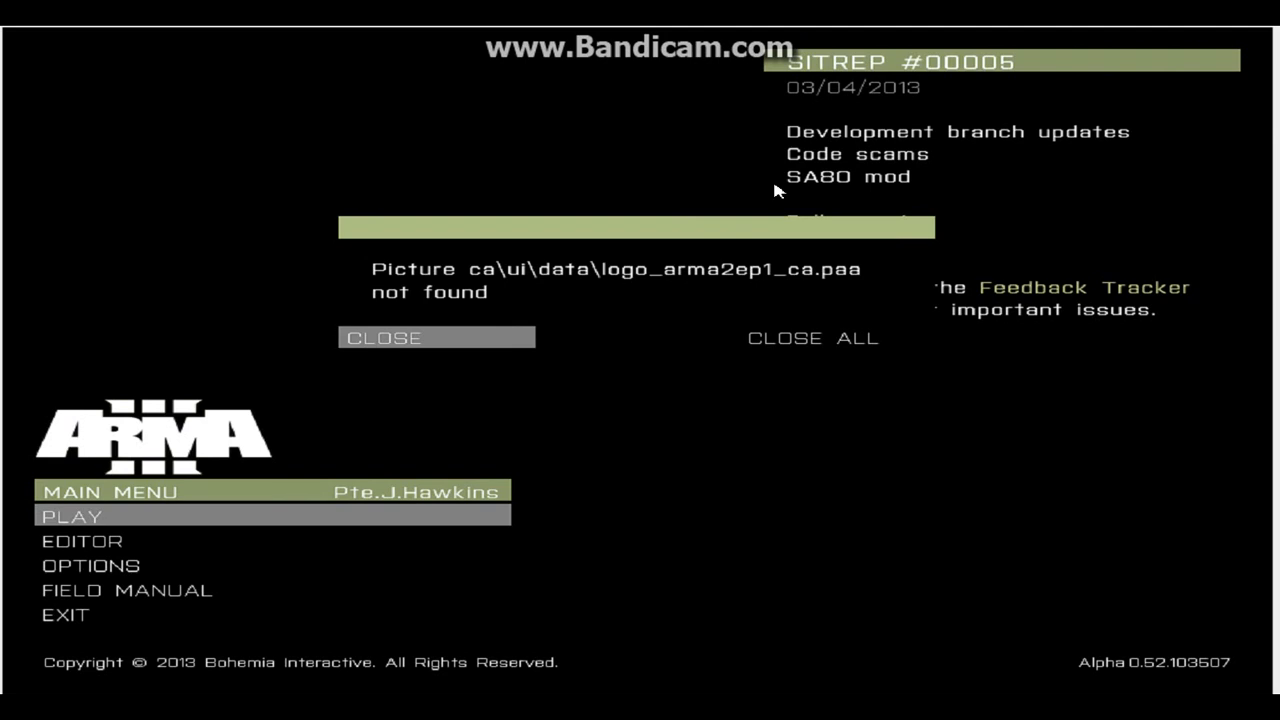
mouse_move(108, 578)
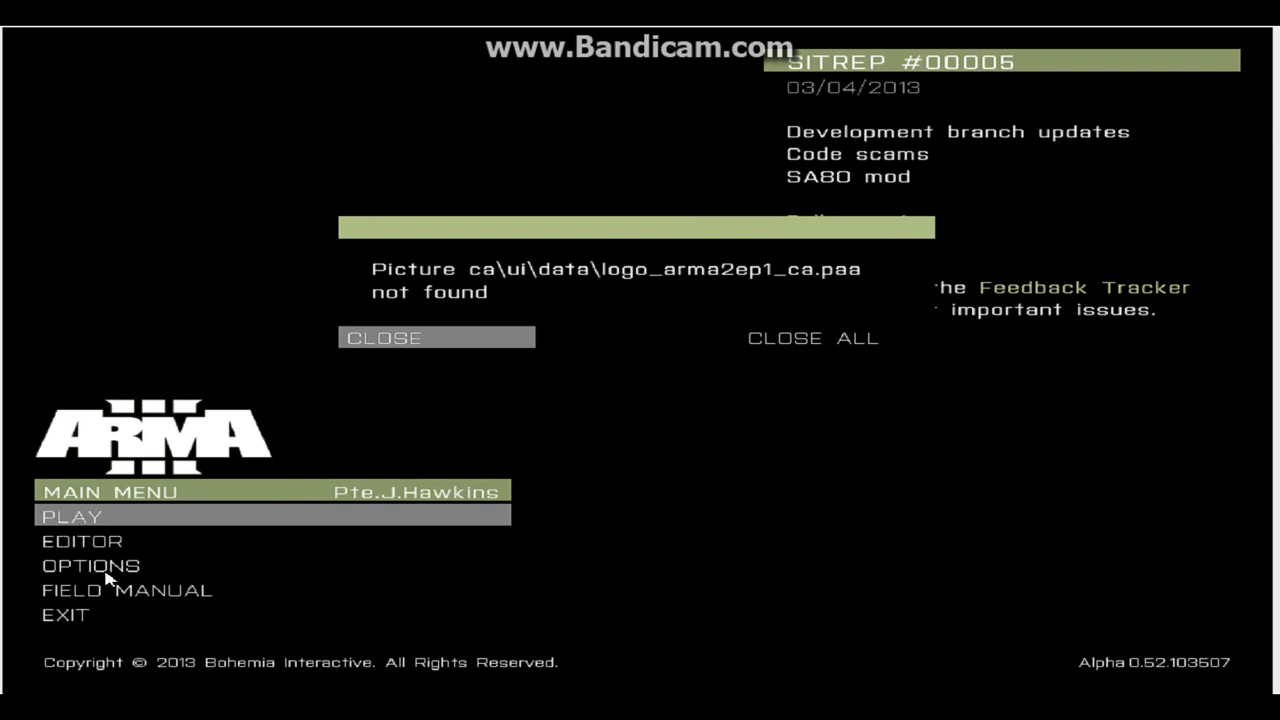
Dismiss the 'Picture not found' error and go into the Video options from the main menu.
left_click(436, 336)
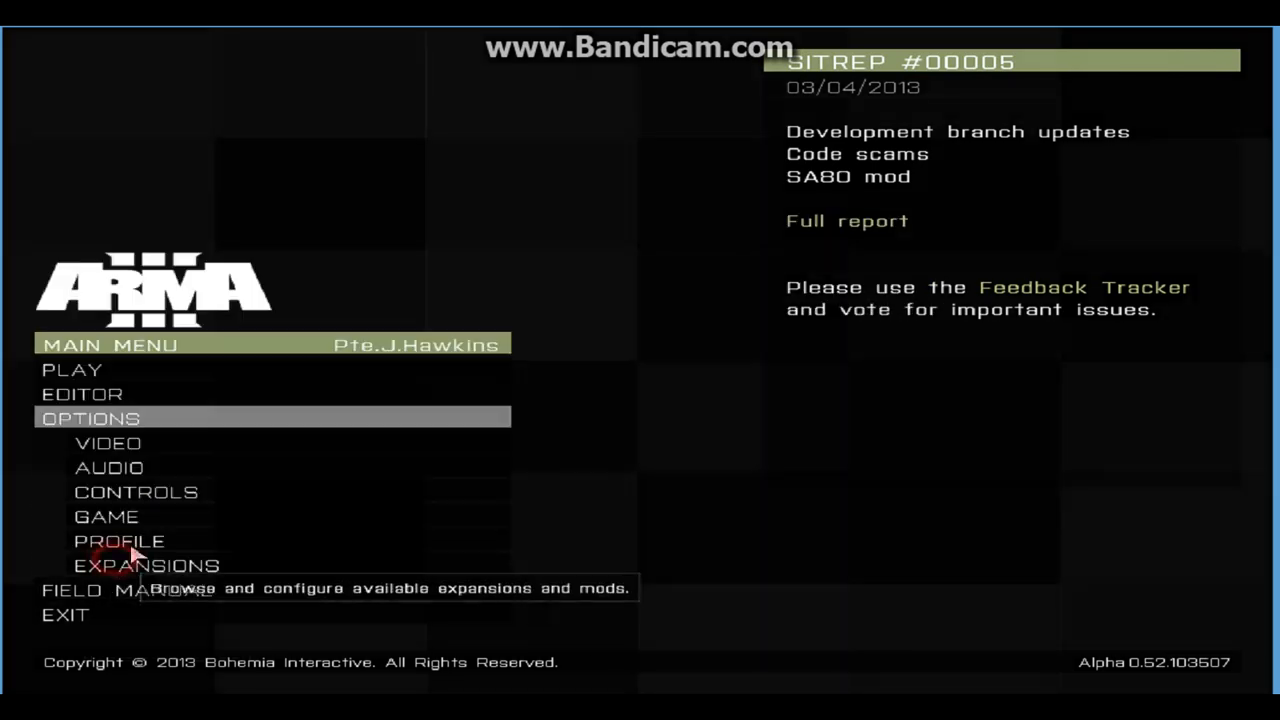
left_click(108, 442)
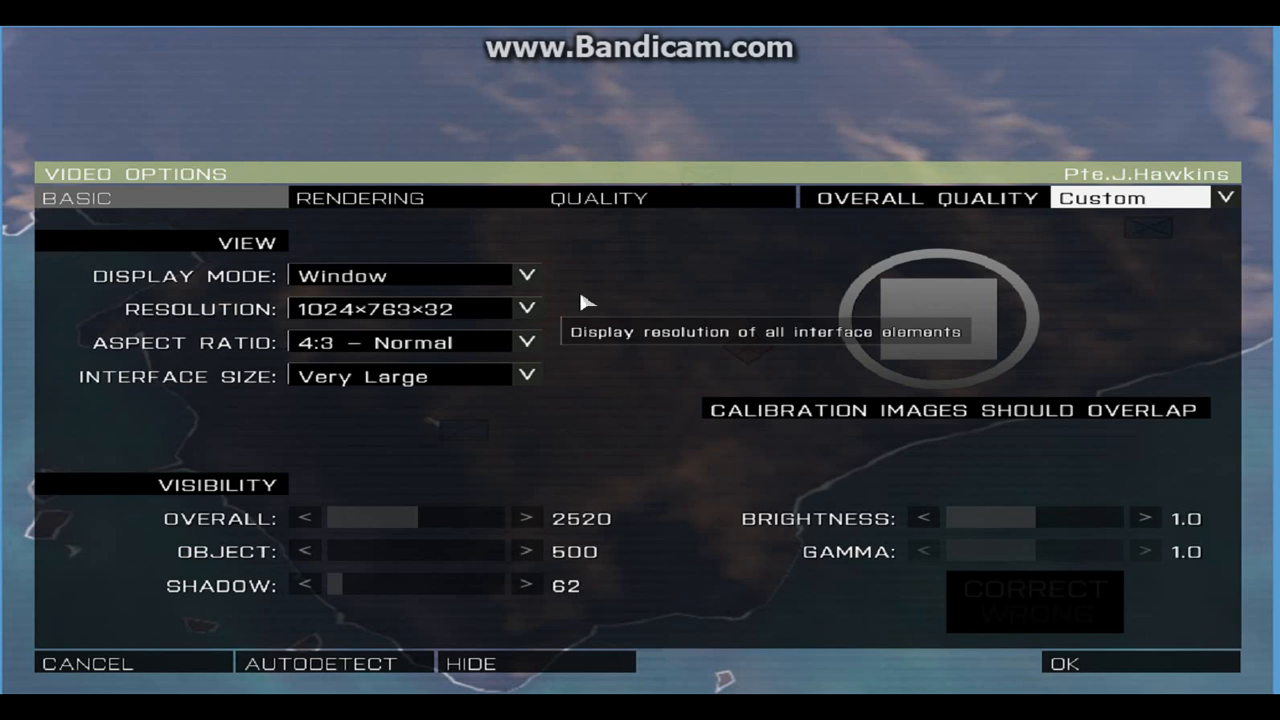
mouse_move(436, 270)
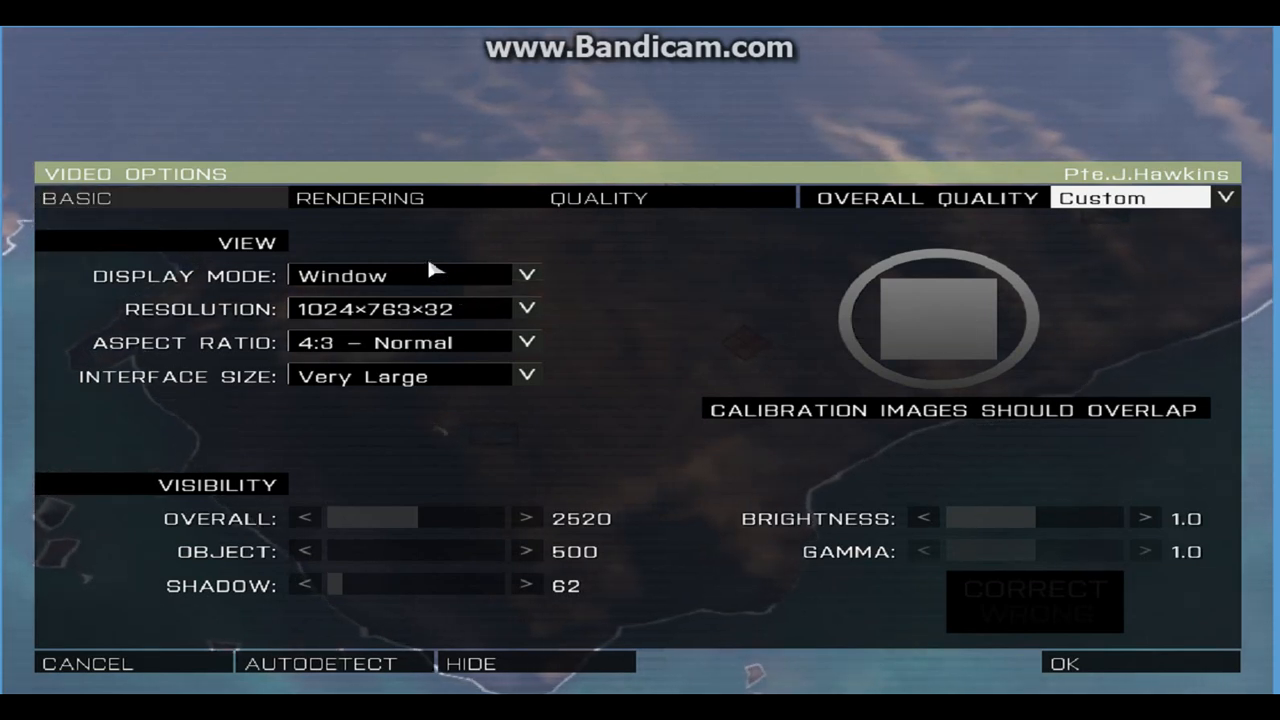
Keep Display Mode on Window and list the available resolutions for 1024x768x32.
left_click(528, 276)
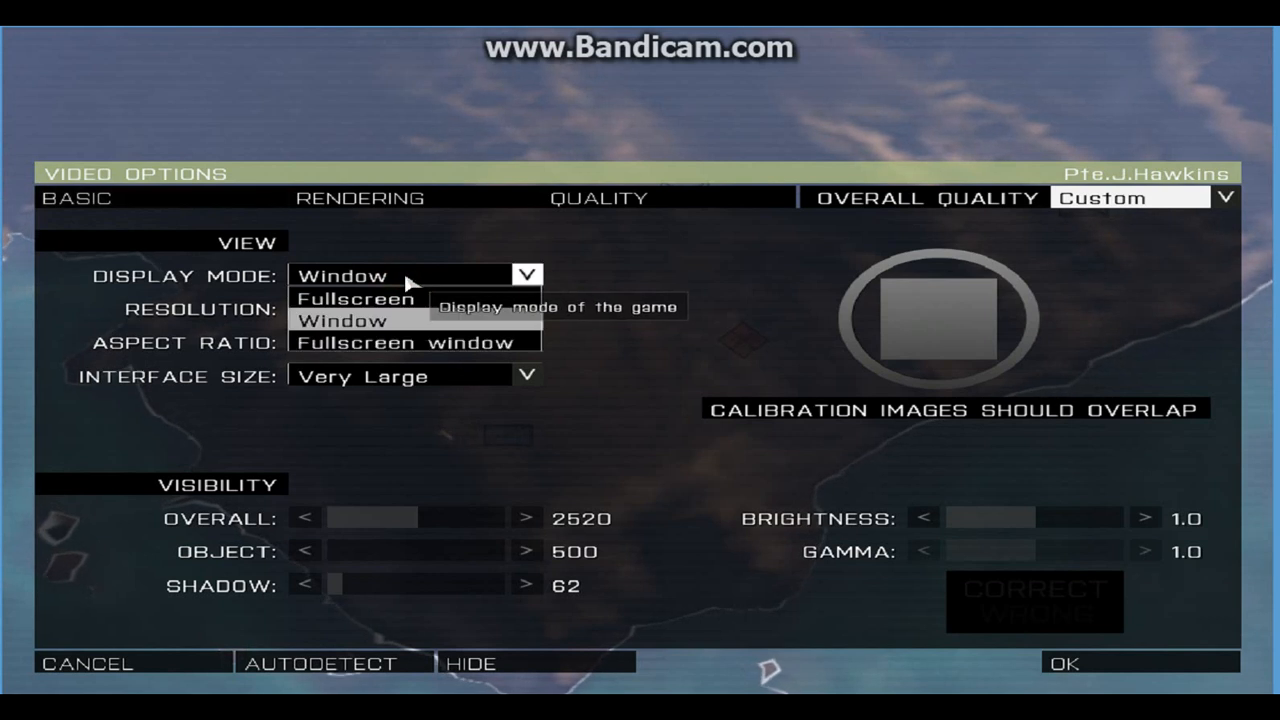
left_click(340, 320)
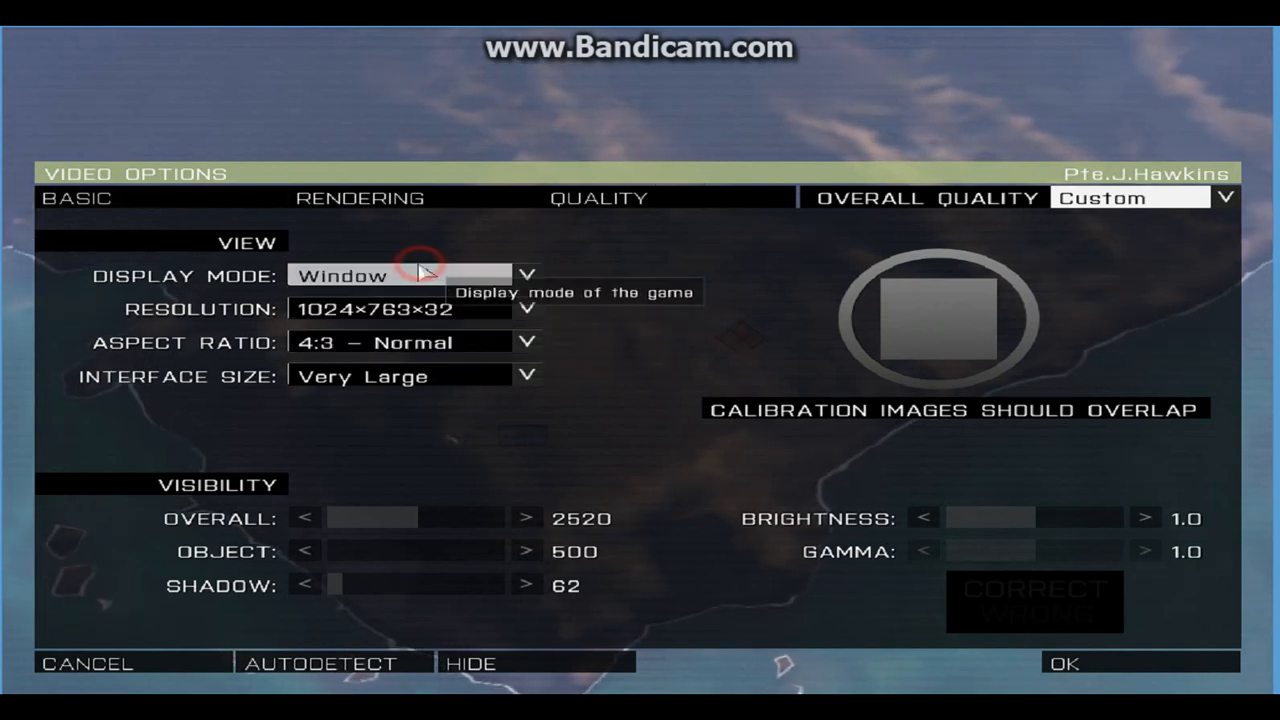
left_click(528, 308)
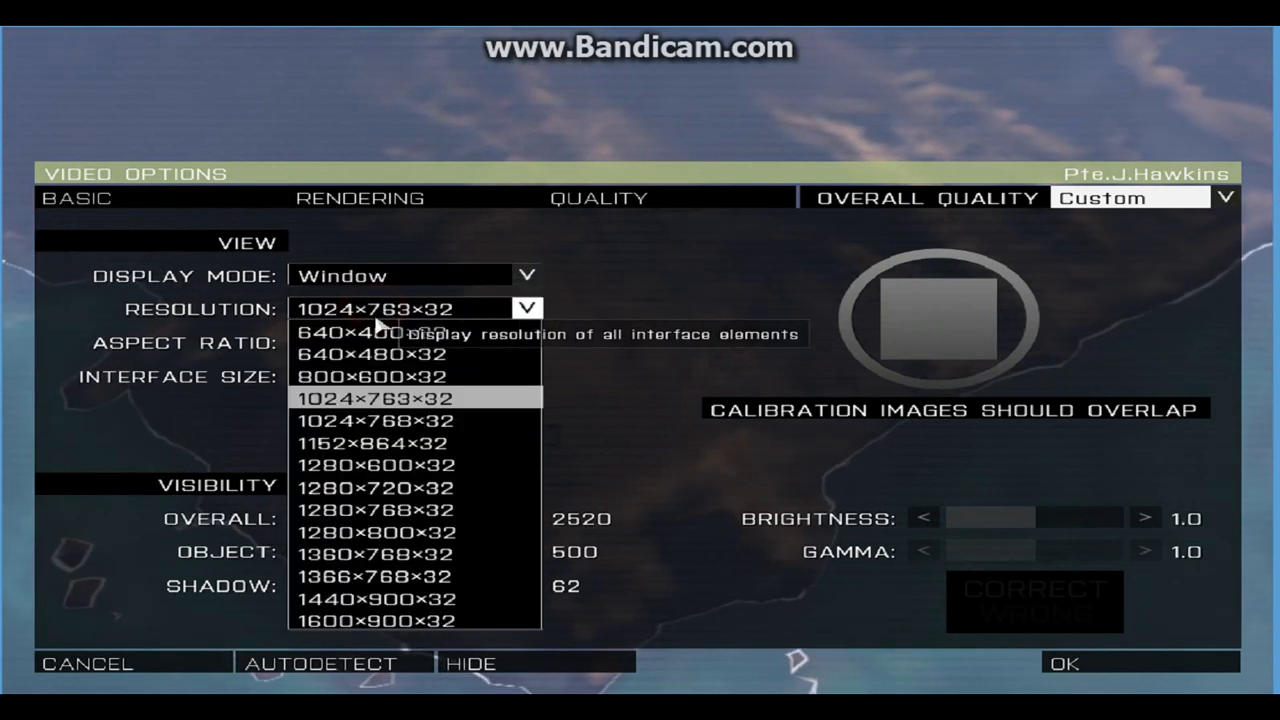
mouse_move(370, 376)
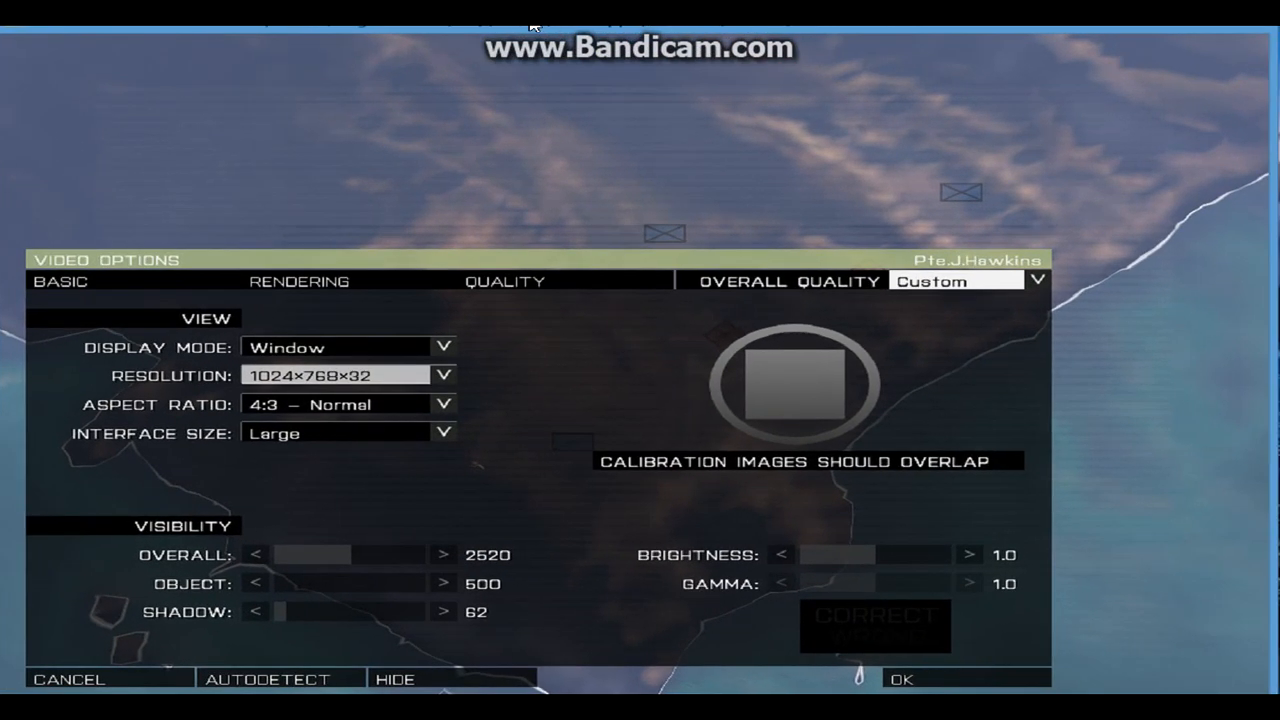
Review Rendering, set the Quality options to Low and accept the video settings with OK.
left_click(298, 280)
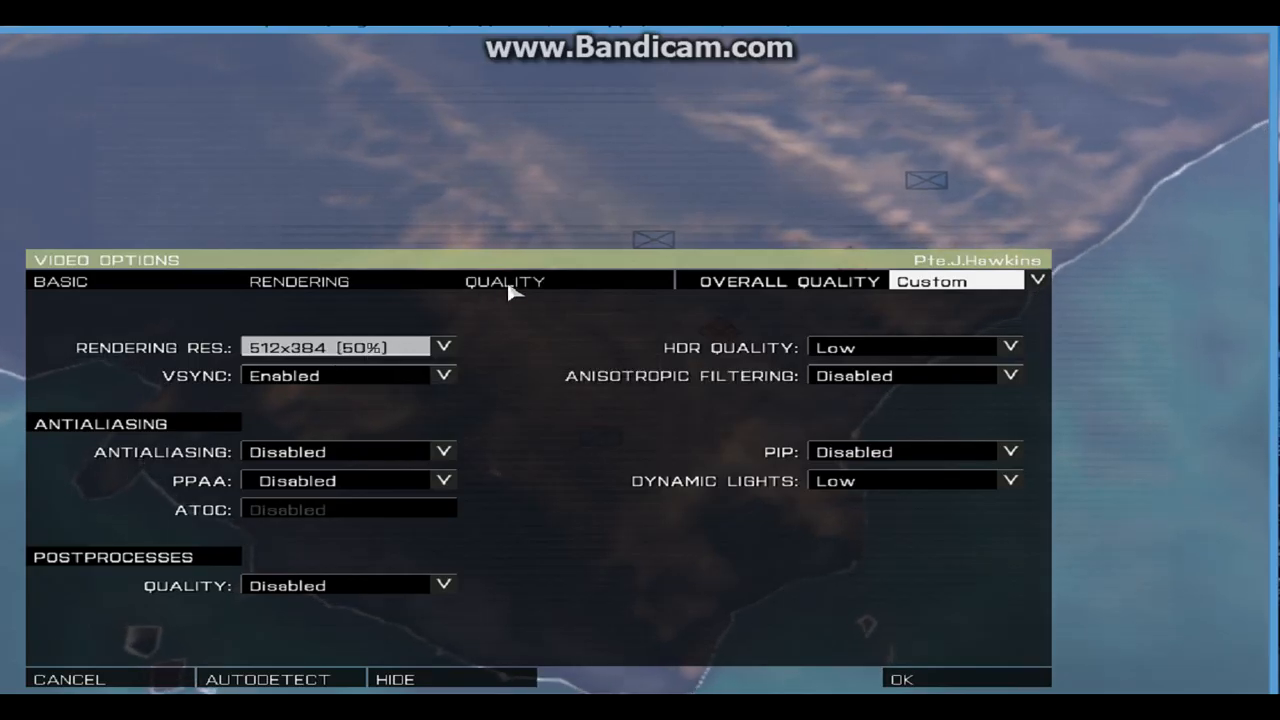
left_click(504, 280)
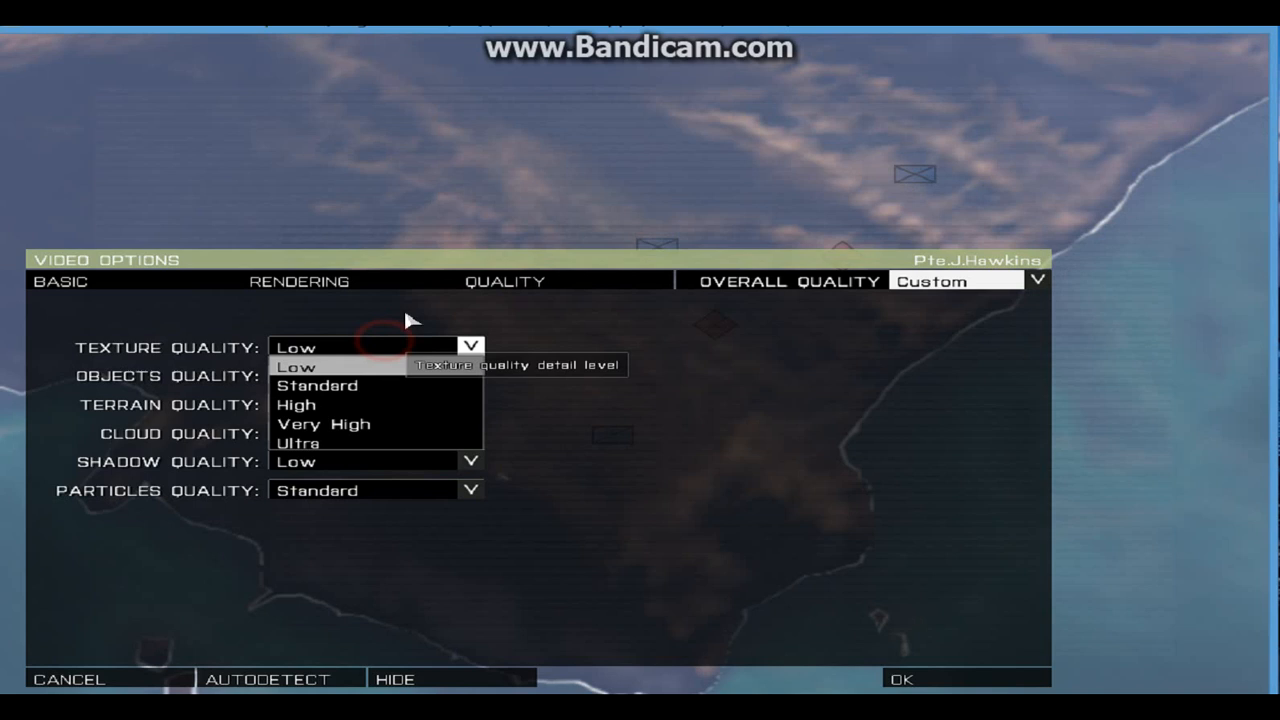
left_click(296, 366)
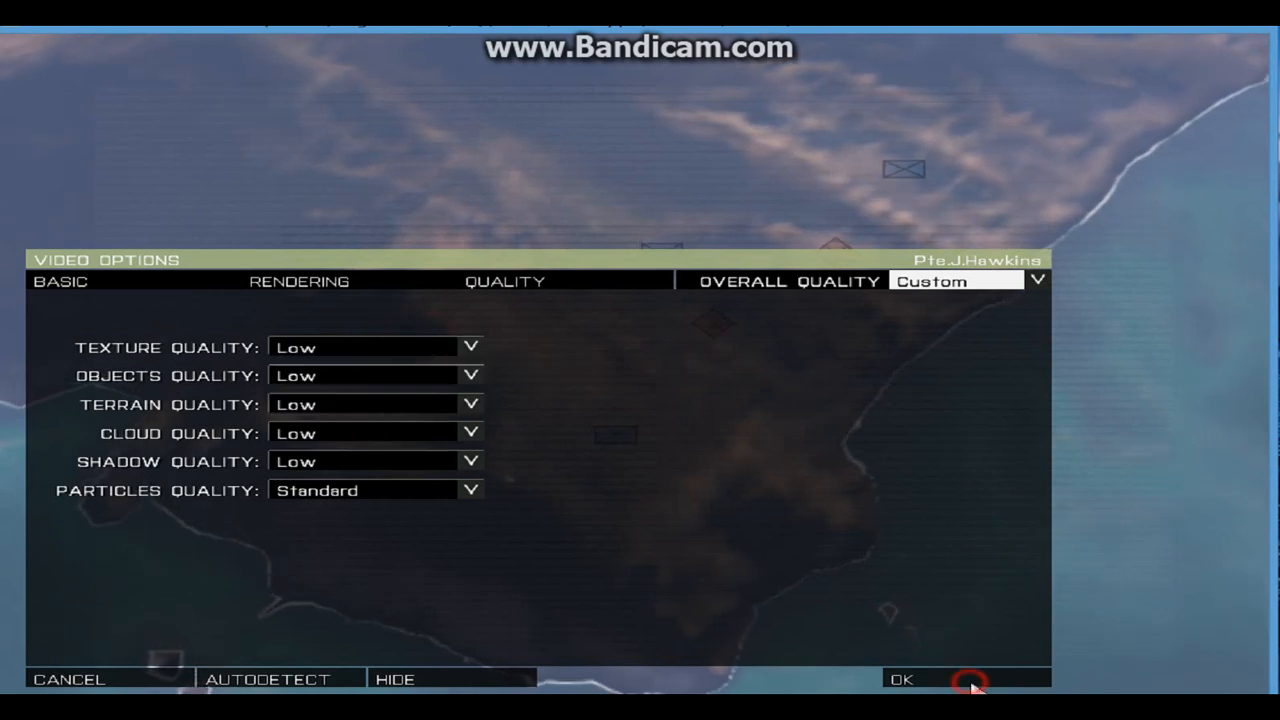
left_click(900, 680)
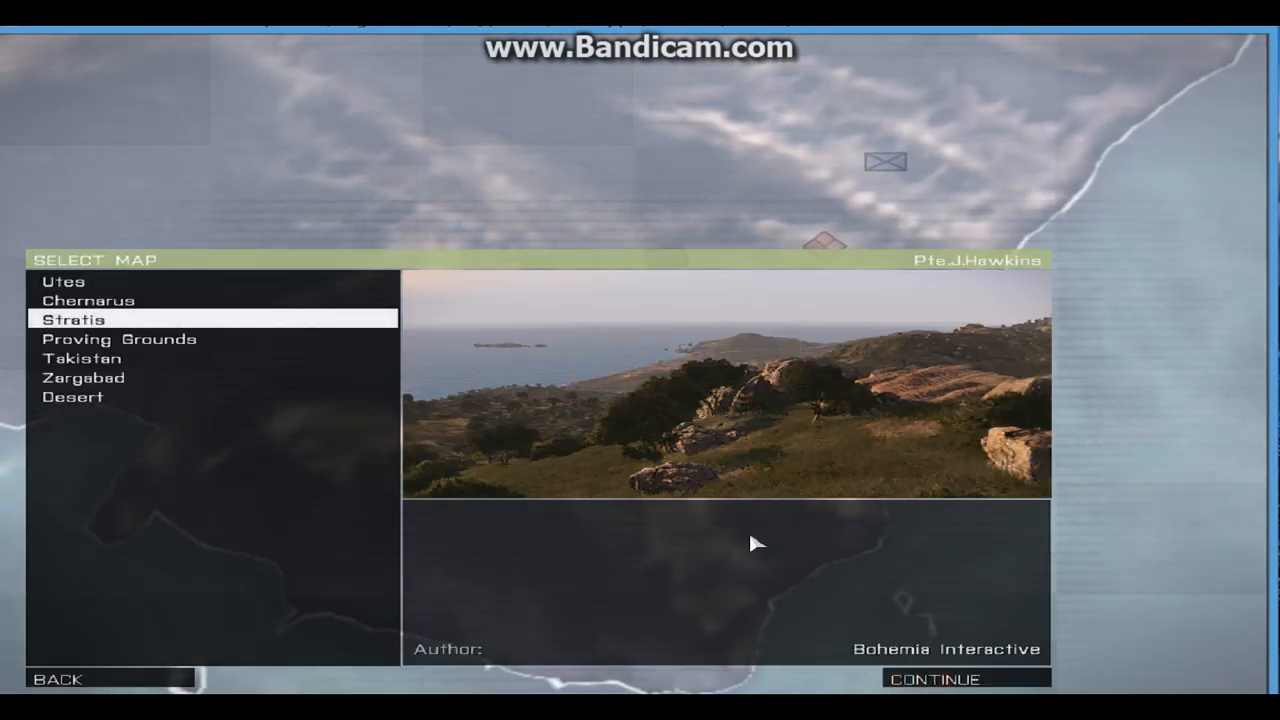
mouse_move(944, 680)
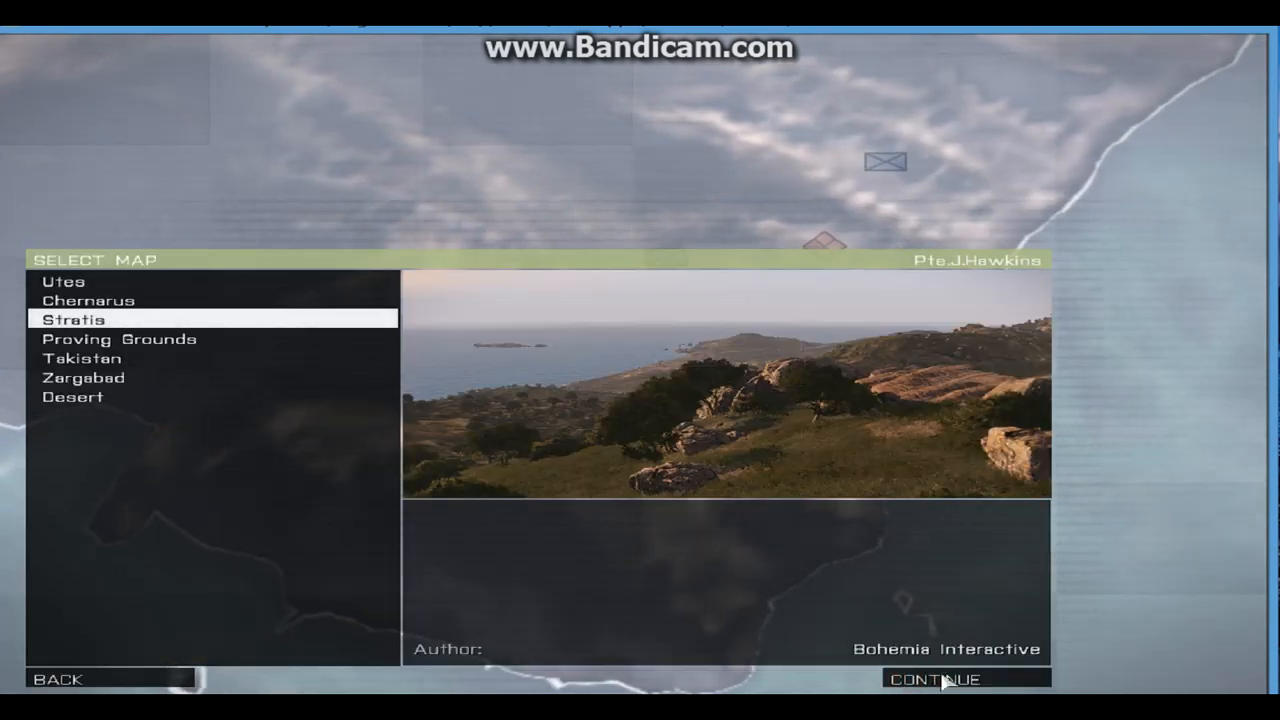
Continue into the Stratis editor and insert an Air-class MH-9 unit near Stratis Air Base.
left_click(932, 680)
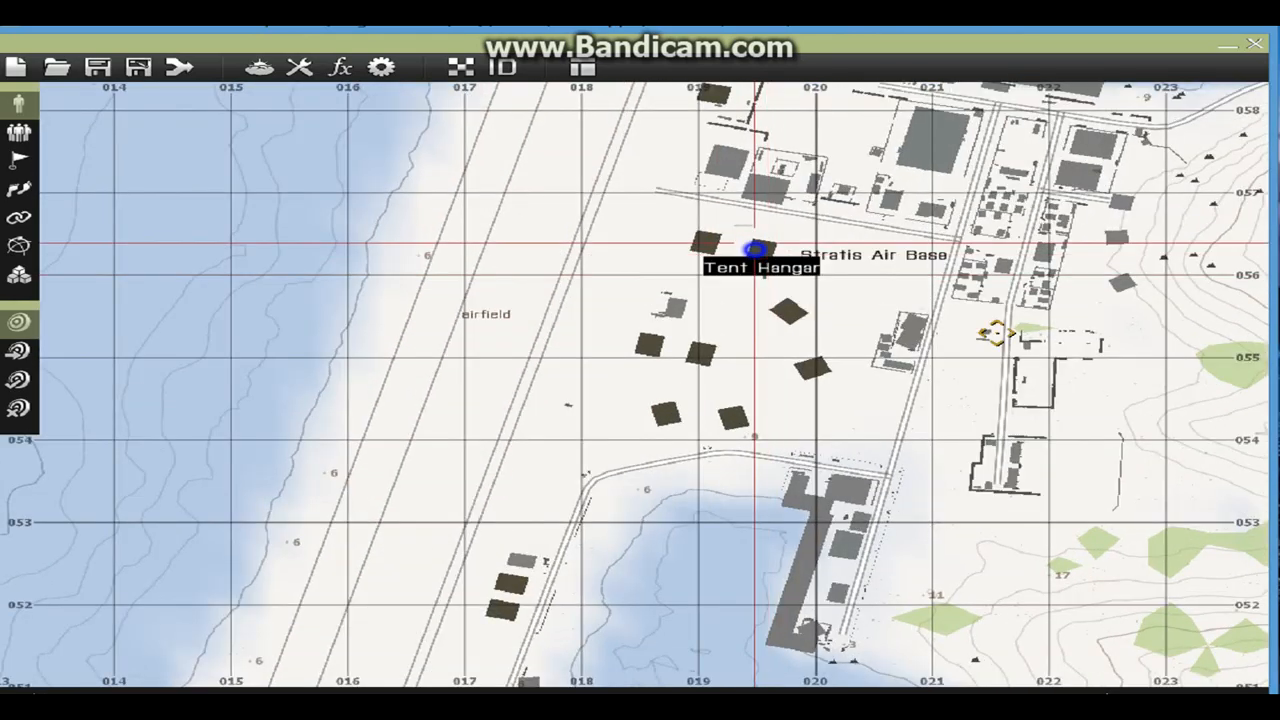
double_click(752, 250)
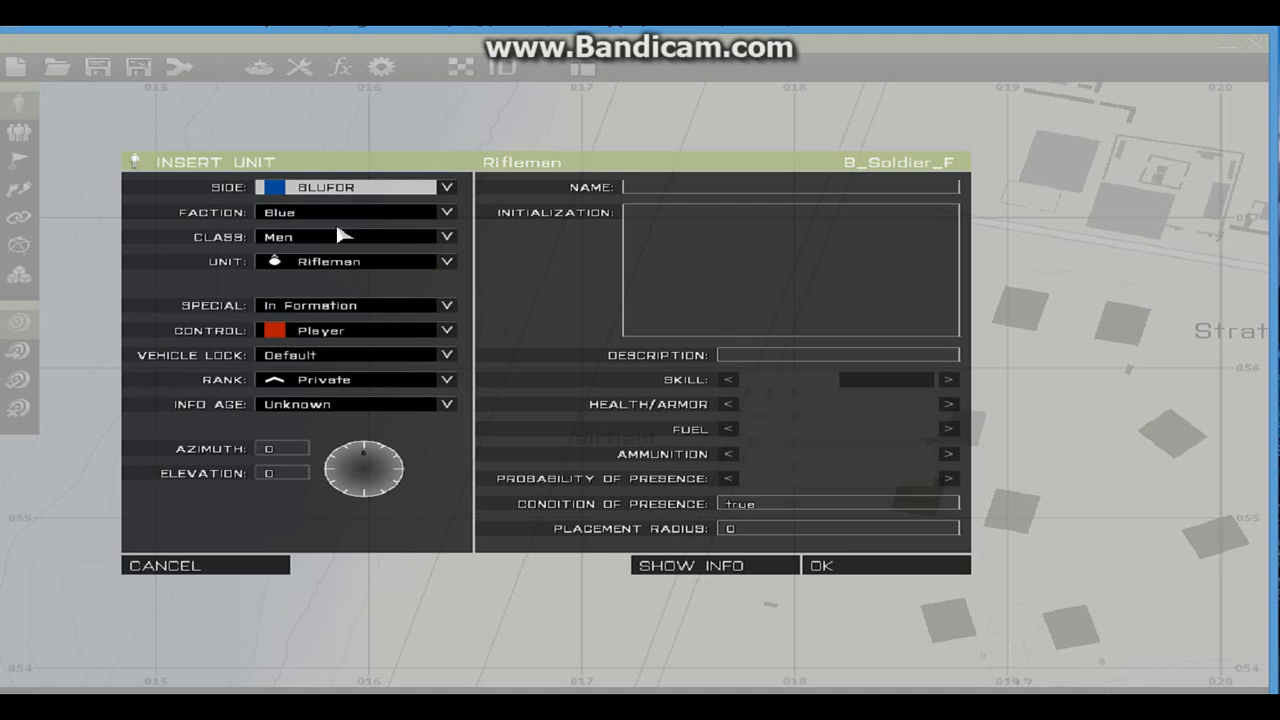
left_click(448, 236)
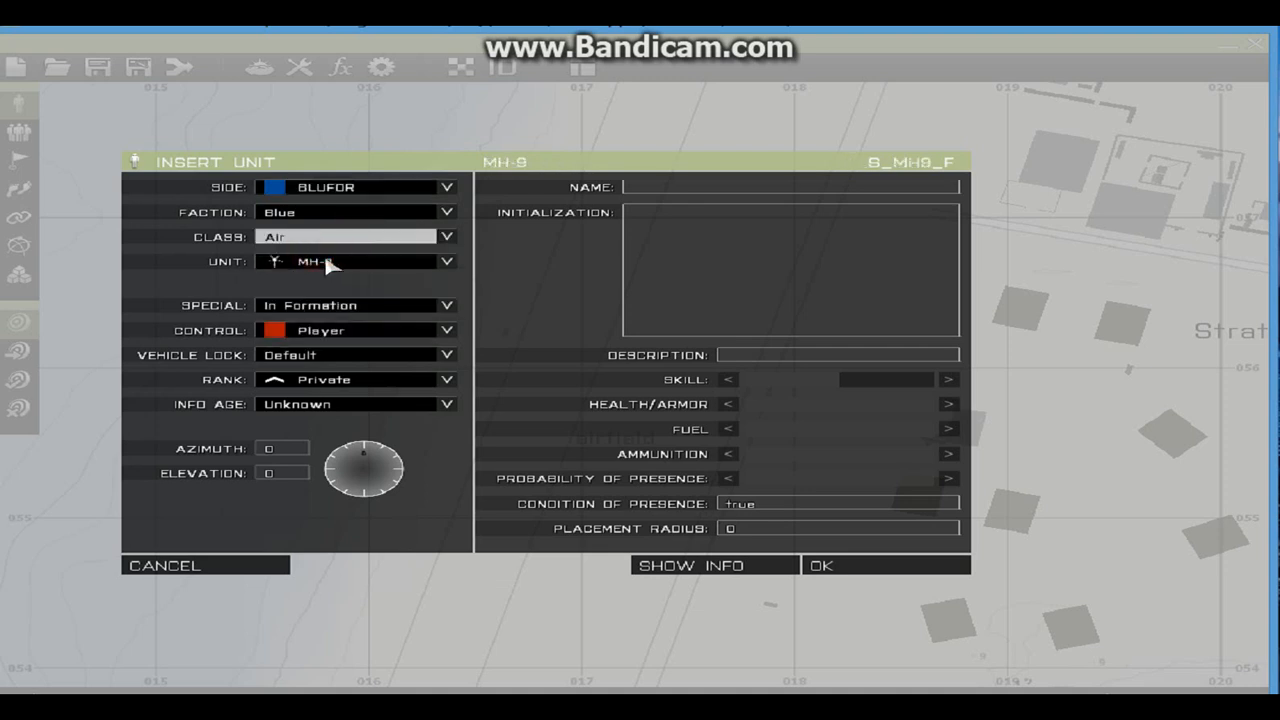